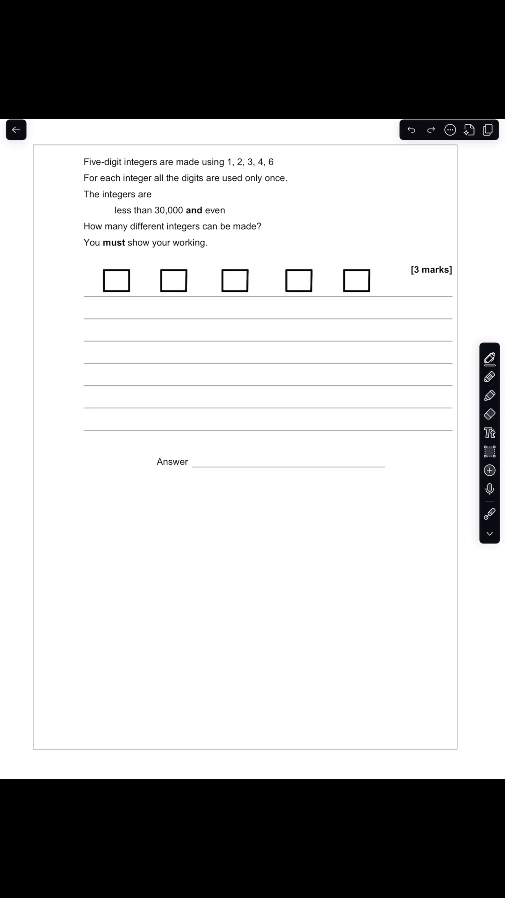
- Write 3 and 2 under the end boxes and lay out the Case 1 digit counts
drag(107, 300, 120, 314)
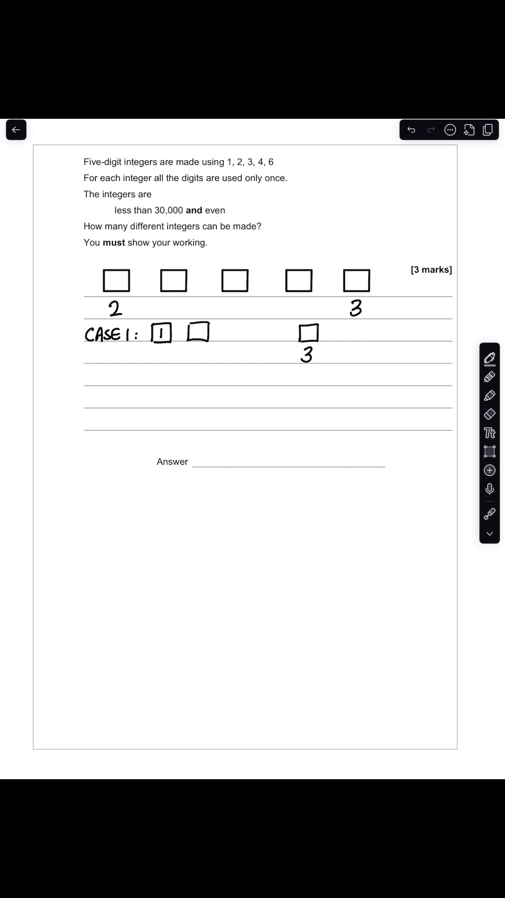
text(3)
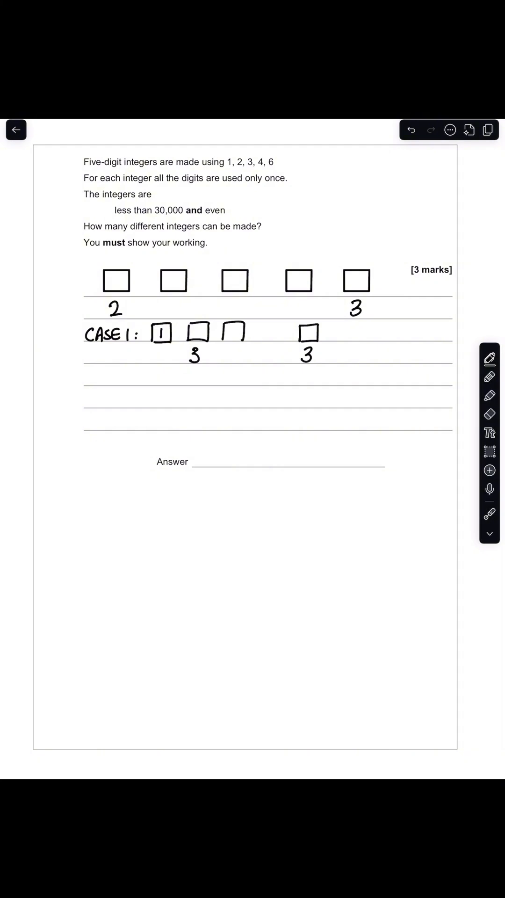
text(2)
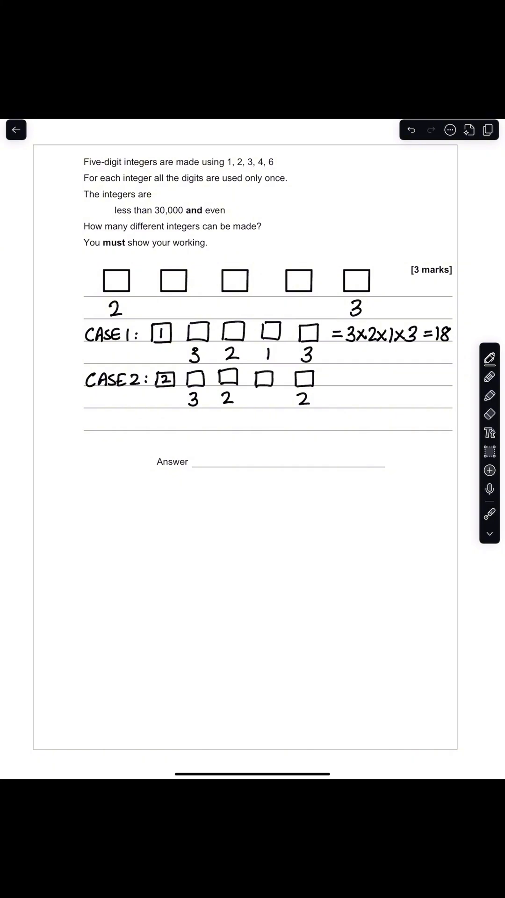
- Complete Case 2 as 3×2×1×2 = 12 and write the sum 18+12 below
text(1)
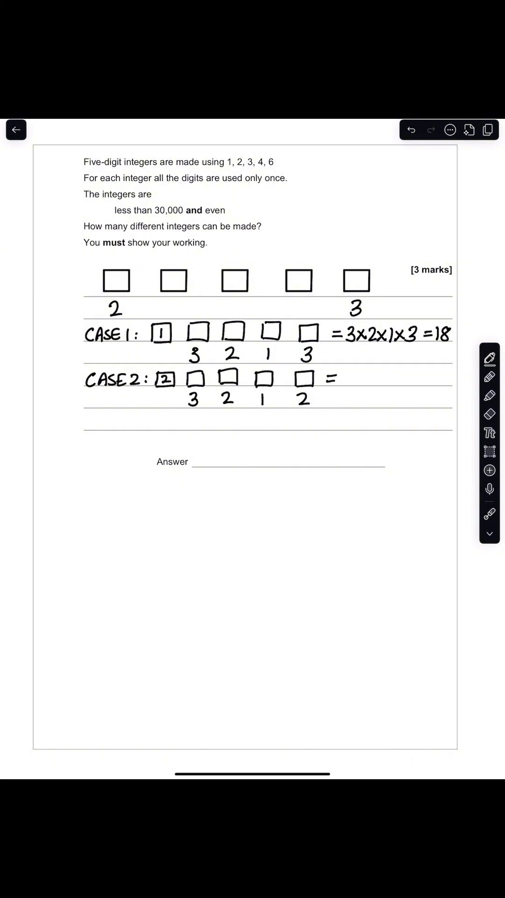
text(=3/)
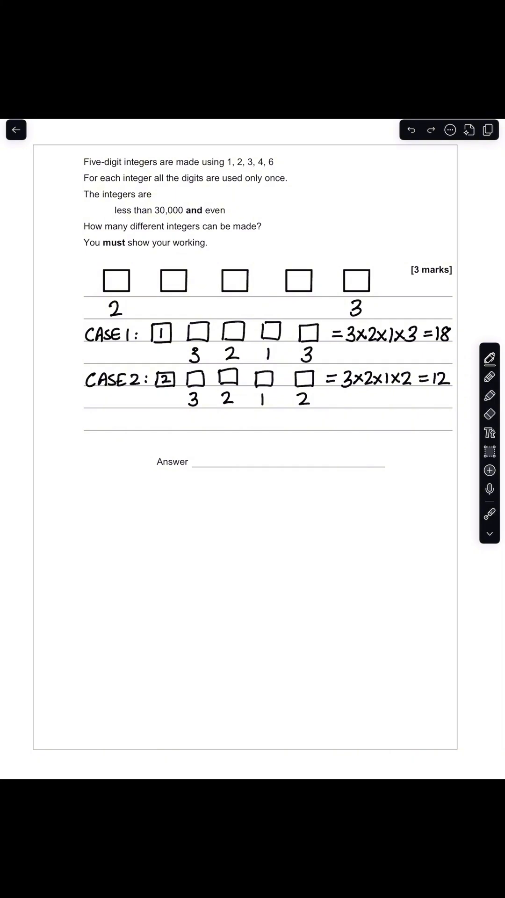
text(18+12)
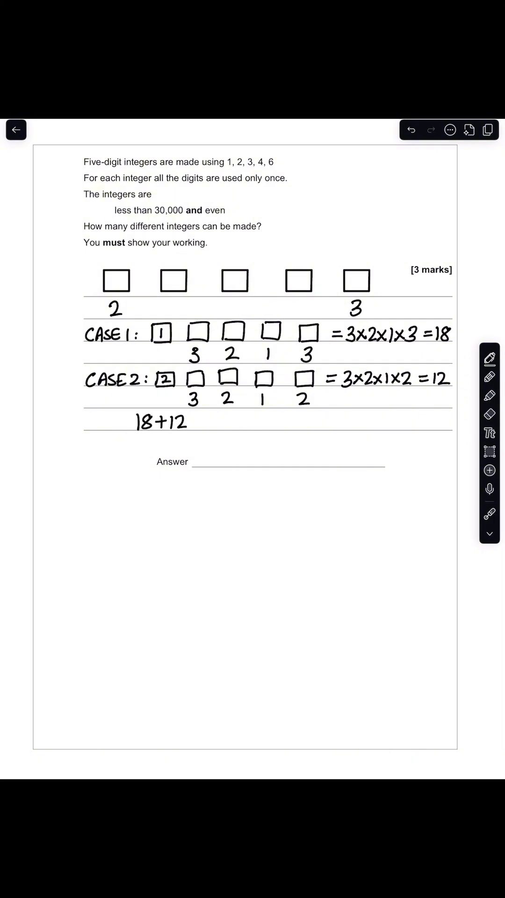